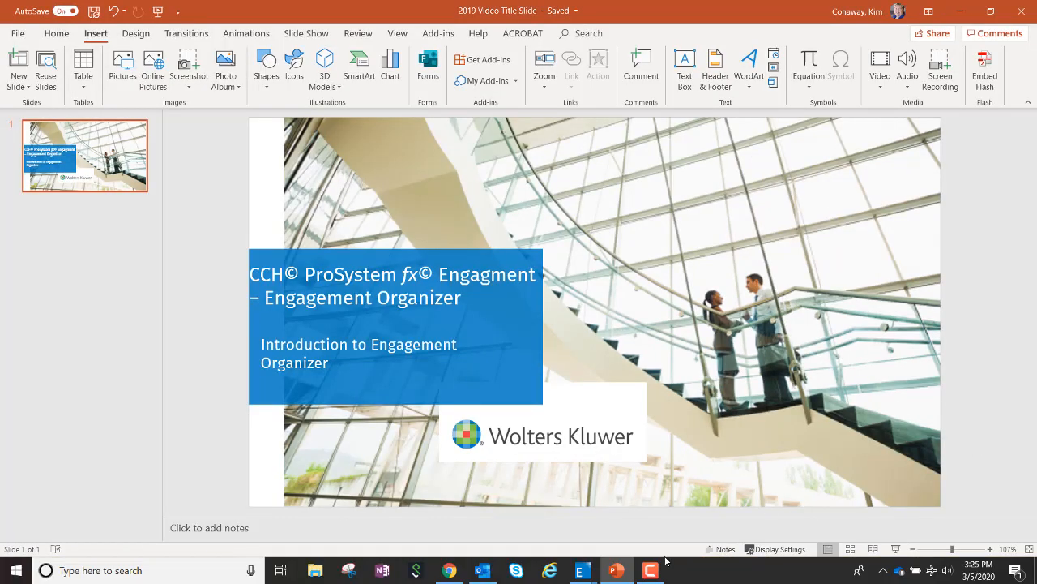
mouse_move(632, 514)
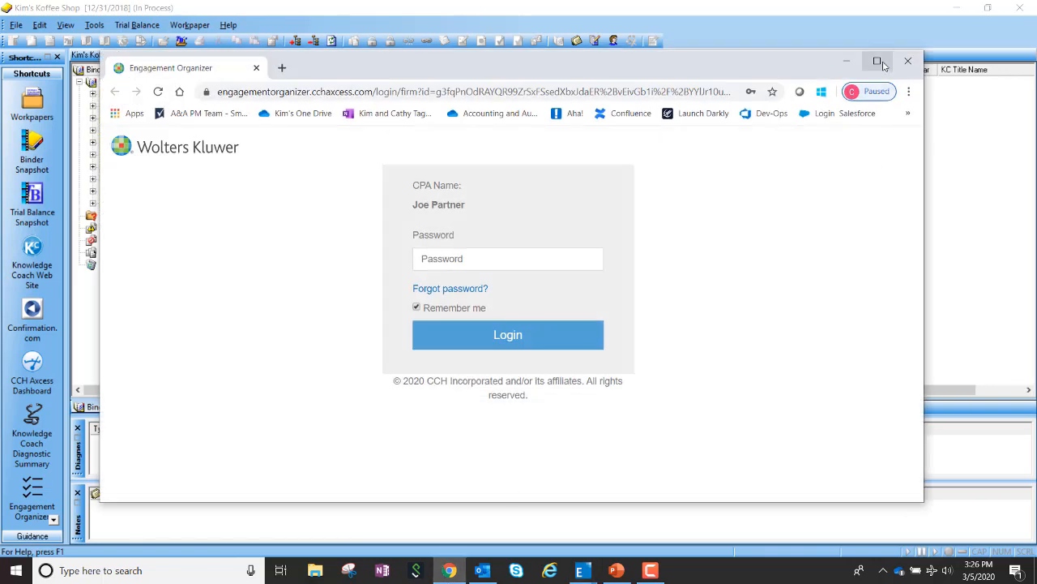
- Log in as the CPA with the password and submit the emailed verification code
left_click(876, 62)
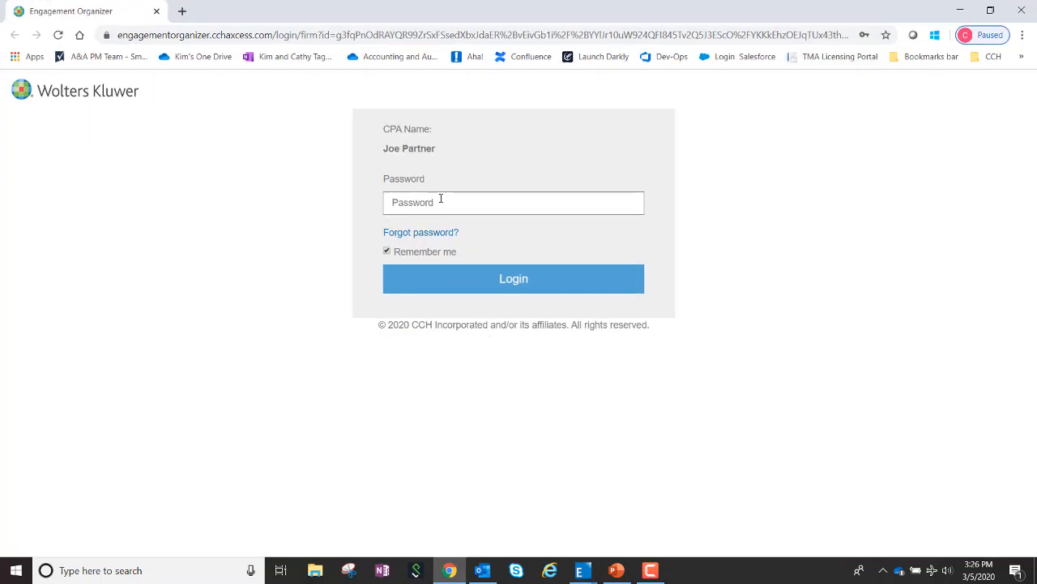
type("password")
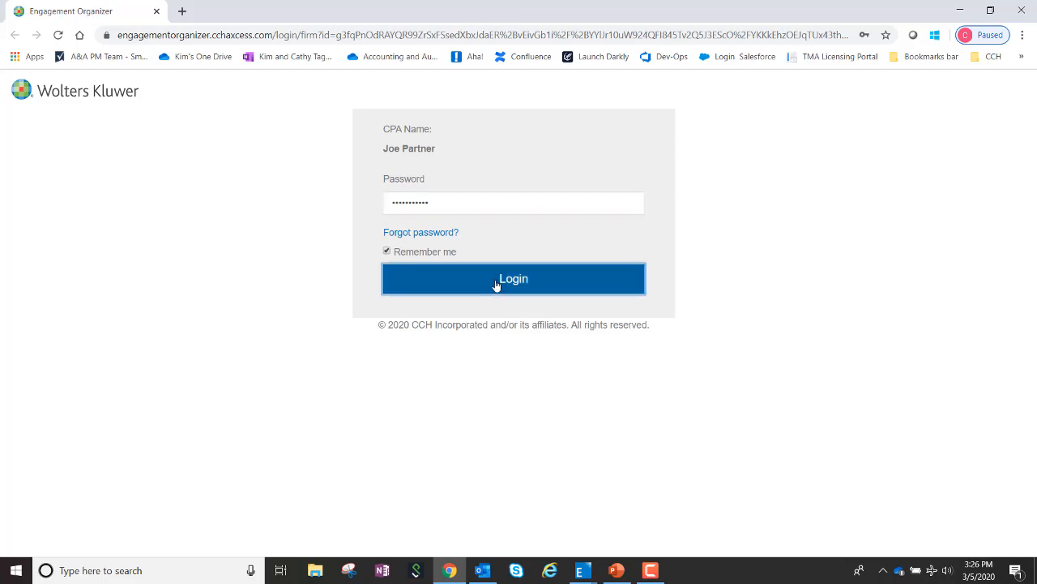
left_click(512, 279)
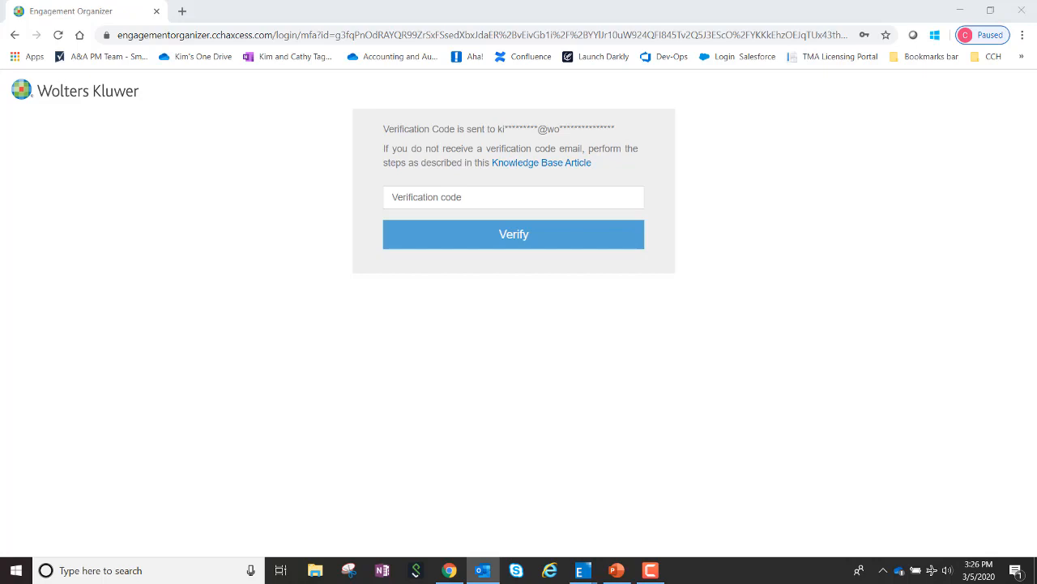
left_click(513, 197)
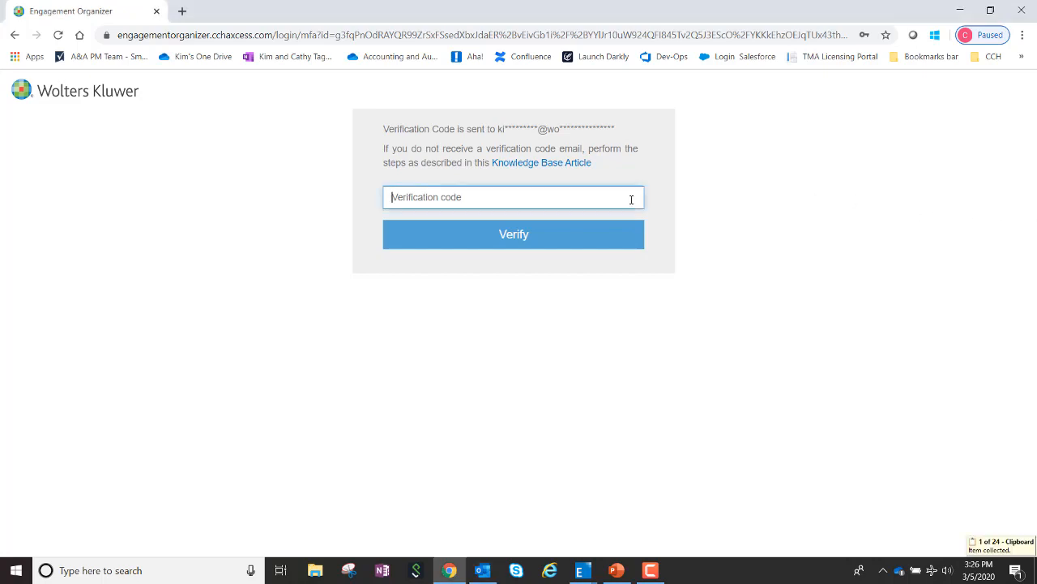
left_click(512, 234)
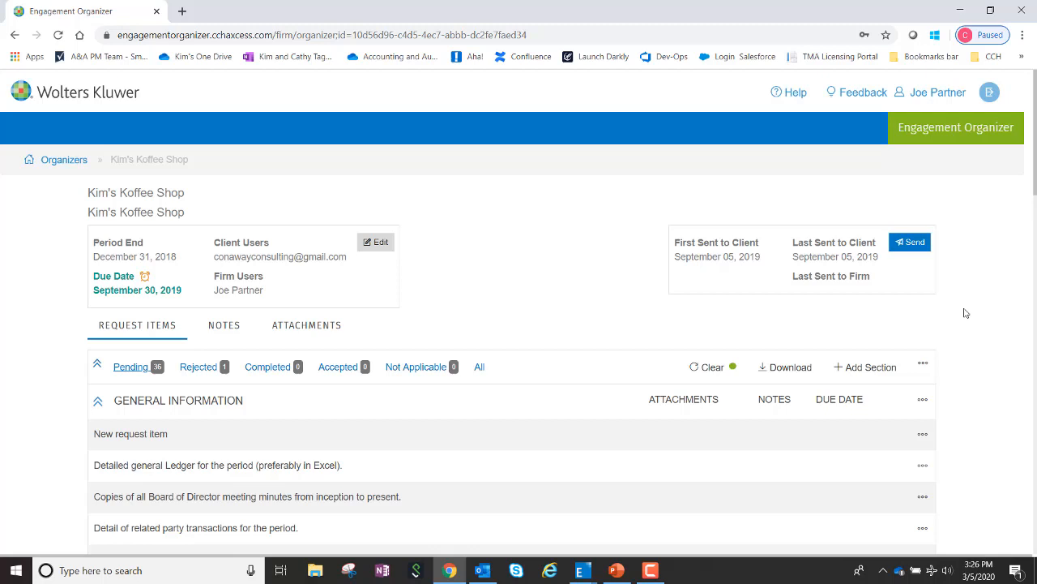
mouse_move(548, 405)
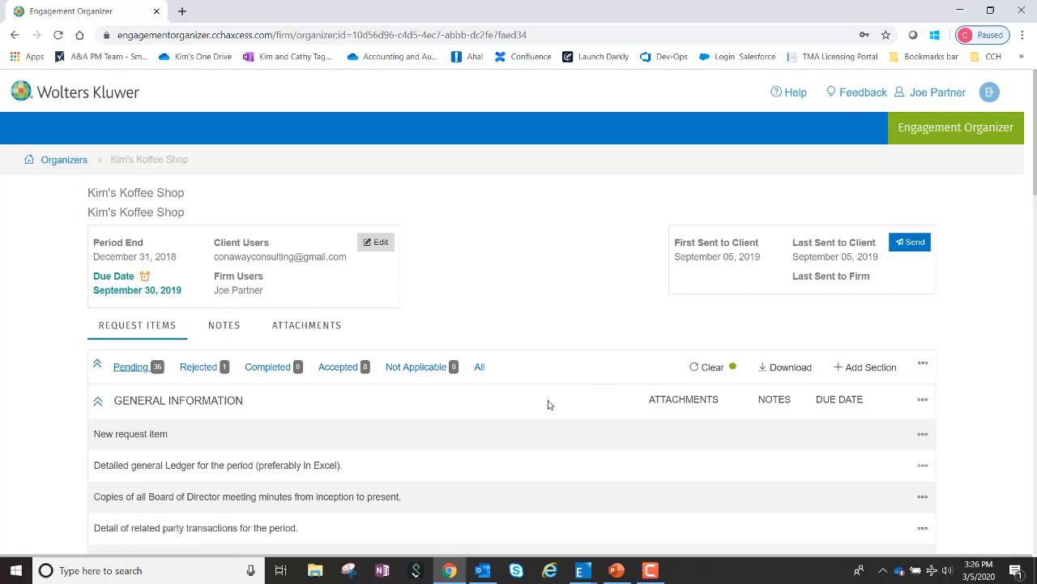
scroll("down", 3)
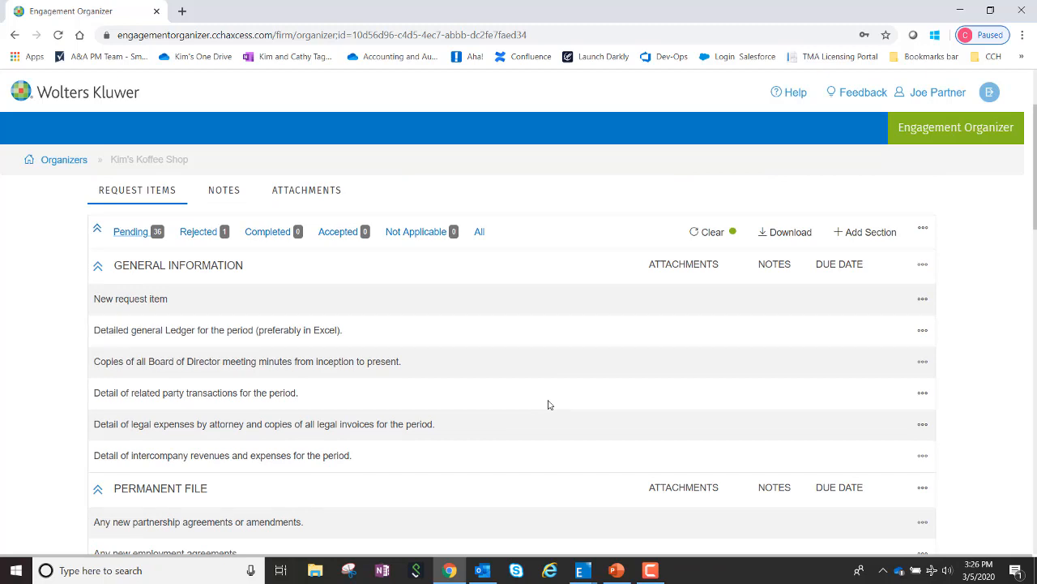
mouse_move(146, 277)
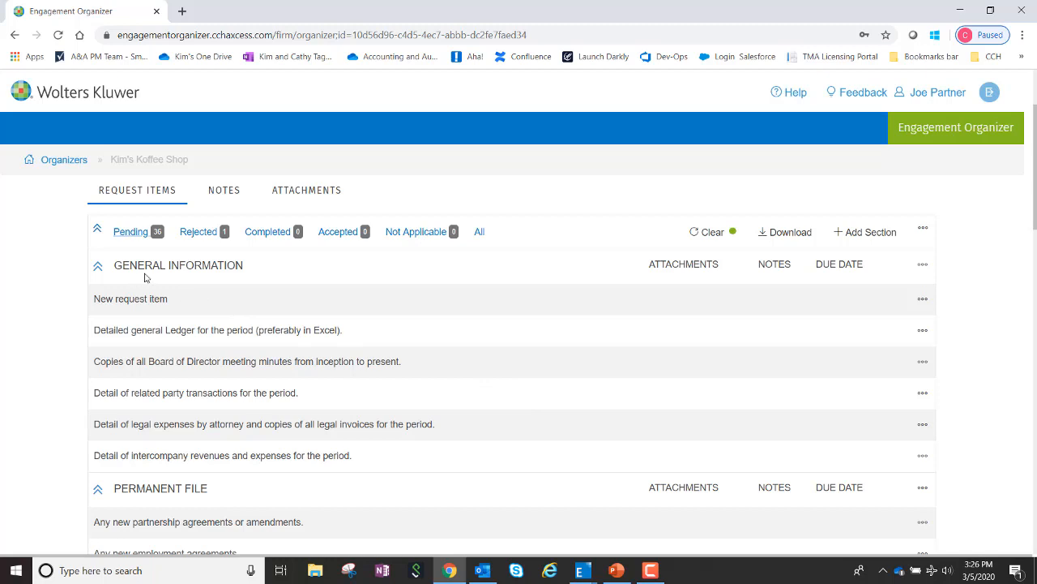
left_click(922, 307)
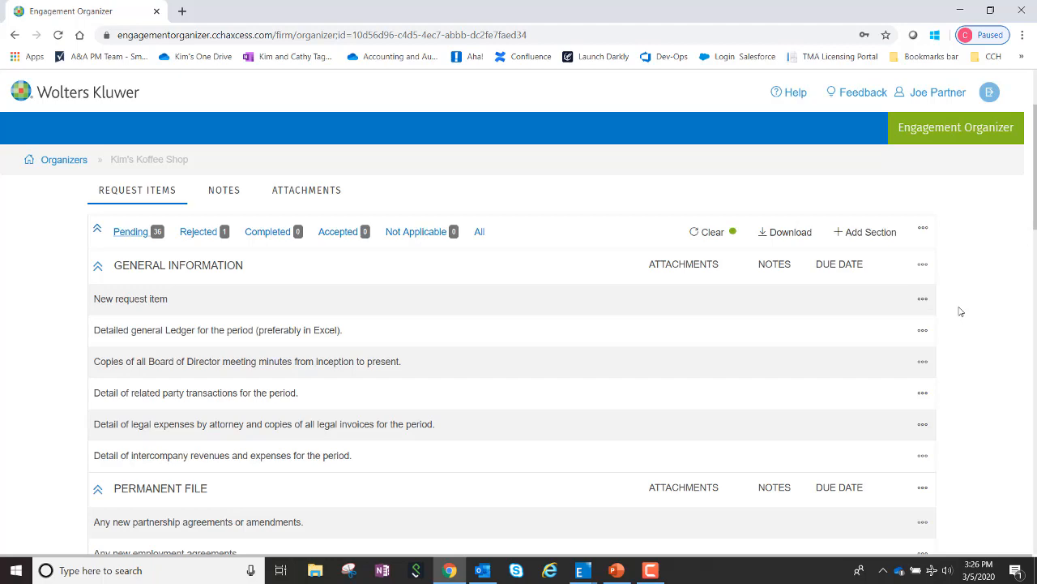
scroll("down", 3)
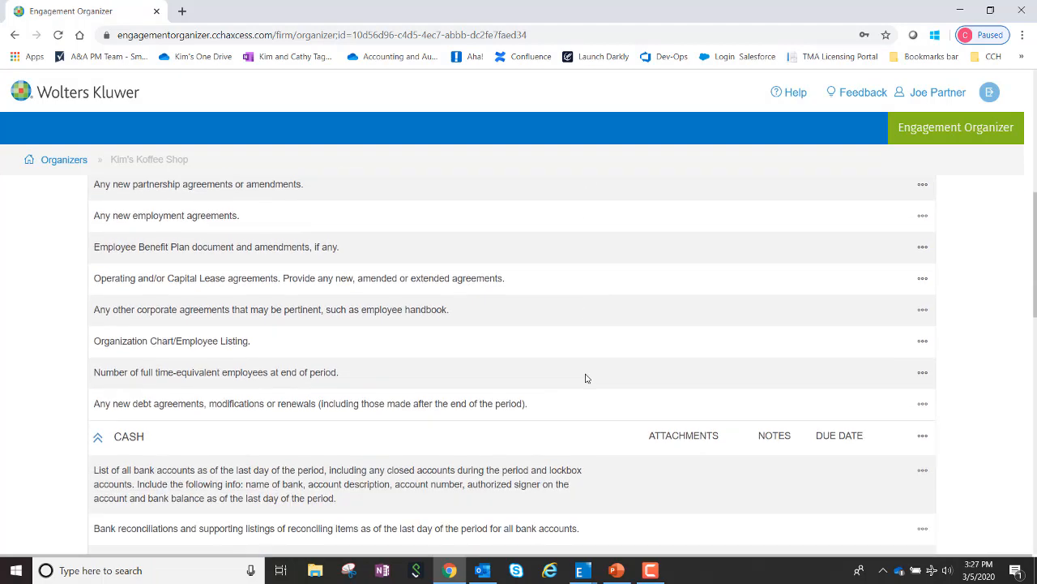
scroll("up", 3)
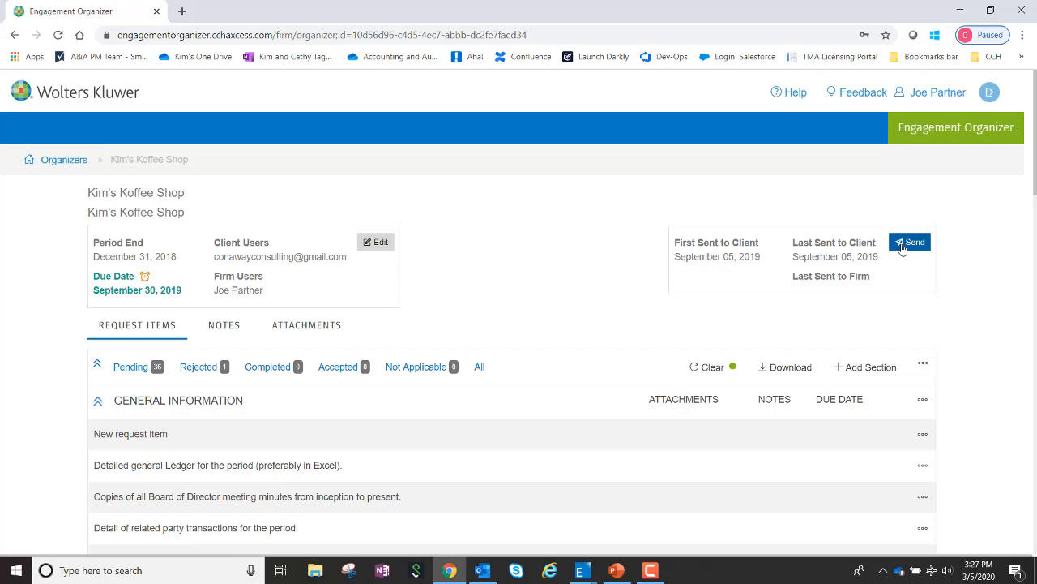
mouse_move(29, 165)
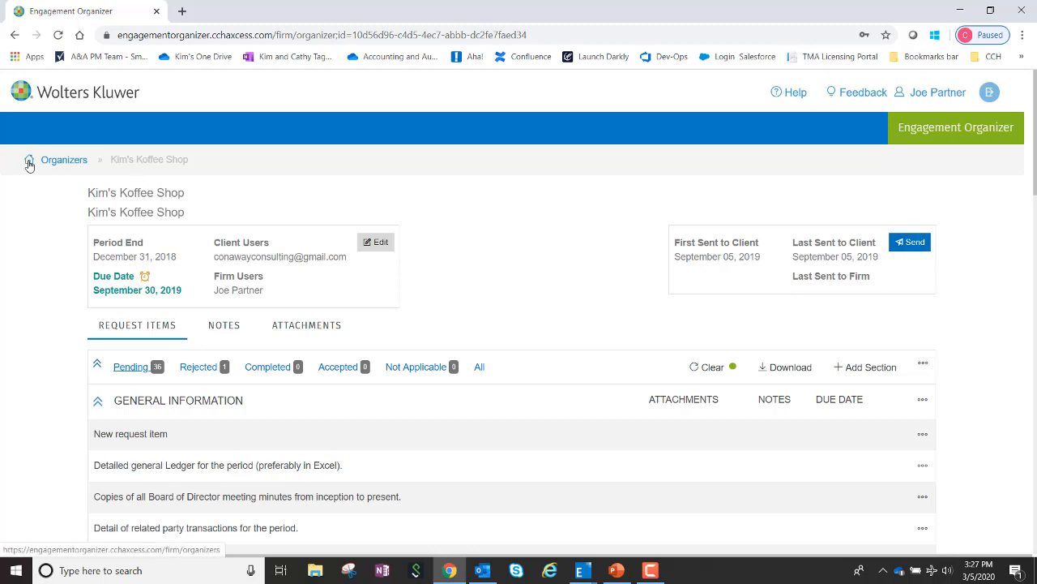
- Review Kim's Koffee Shop settings, keep Joe Partner as primary firm user, and close unchanged
left_click(65, 161)
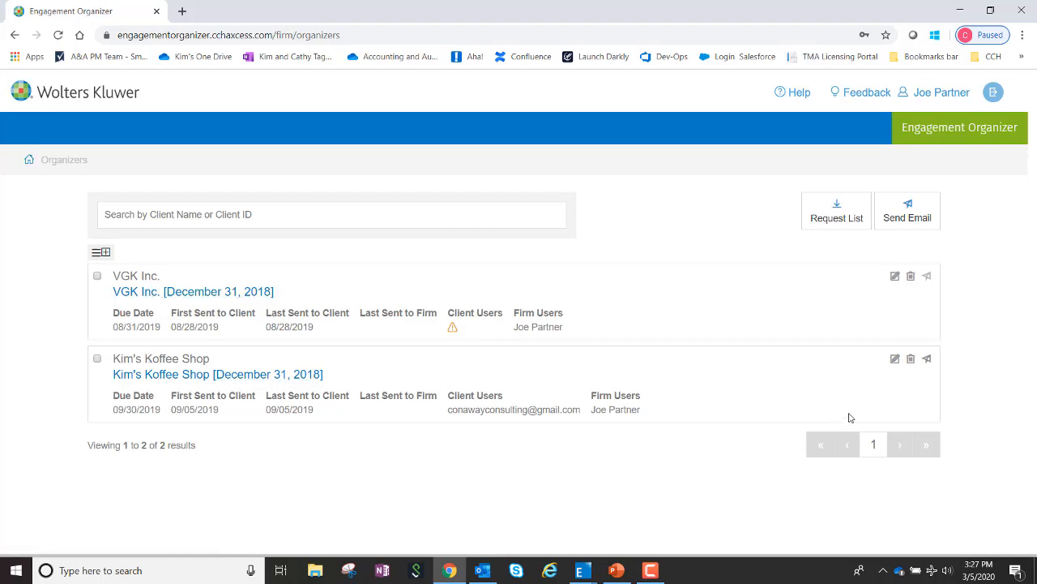
mouse_move(895, 358)
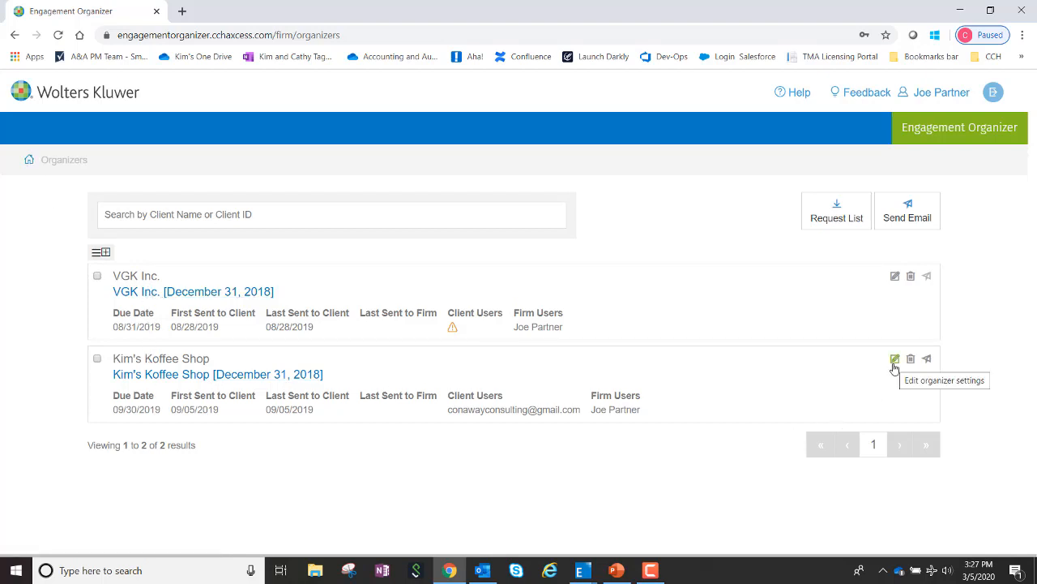
left_click(894, 358)
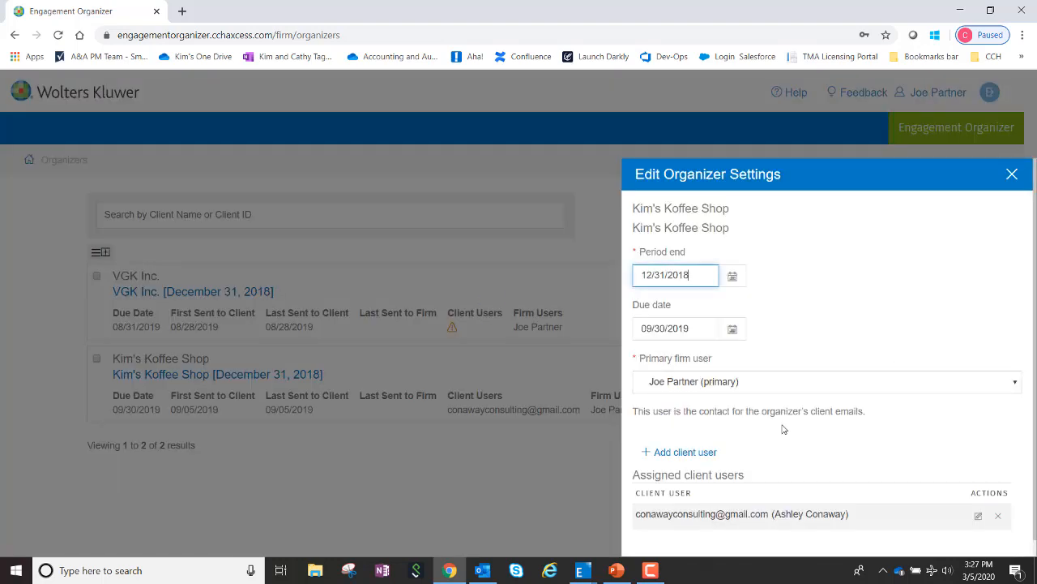
left_click(825, 381)
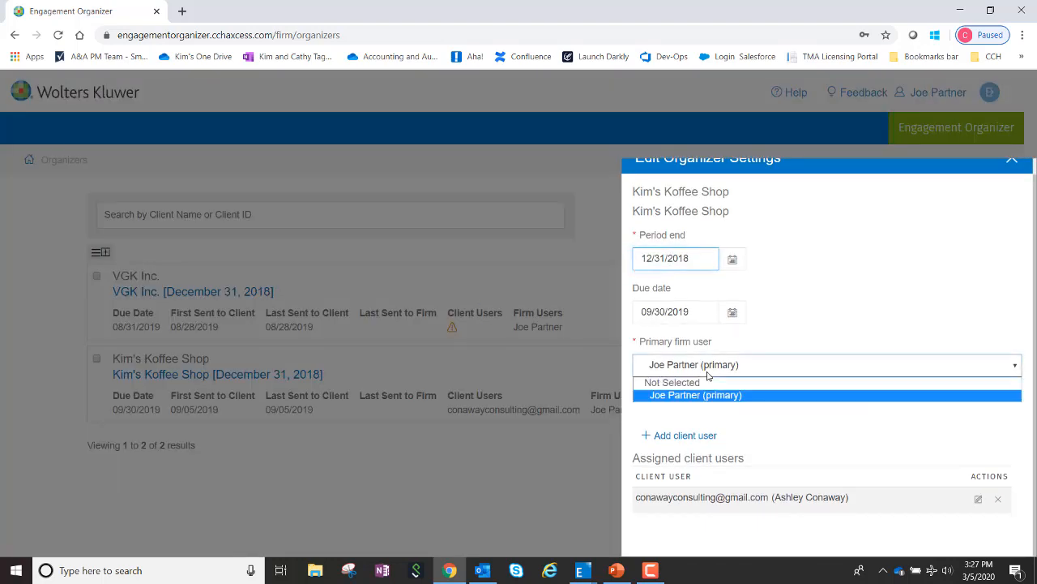
left_click(695, 396)
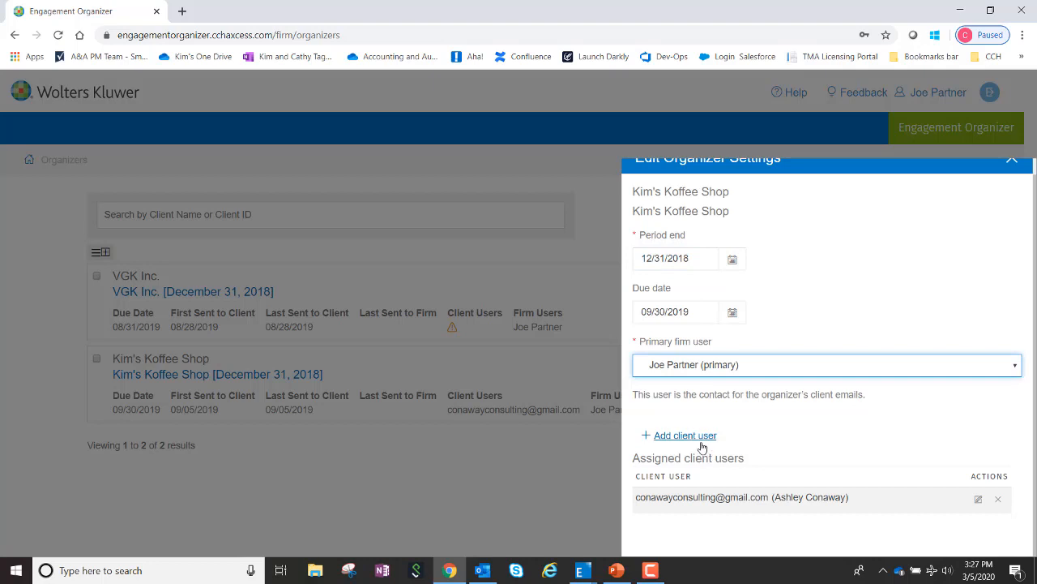
mouse_move(796, 497)
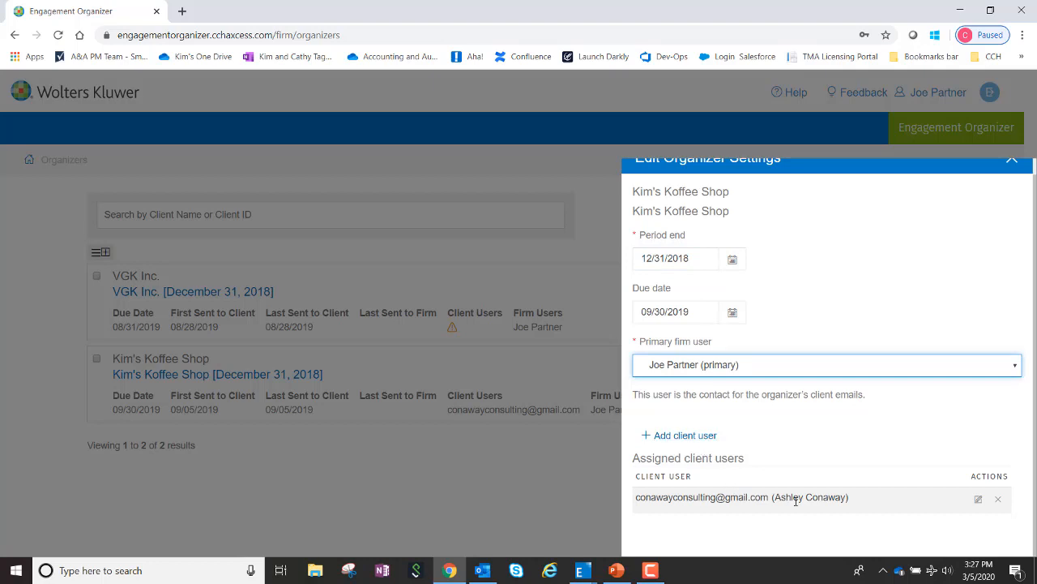
mouse_move(963, 362)
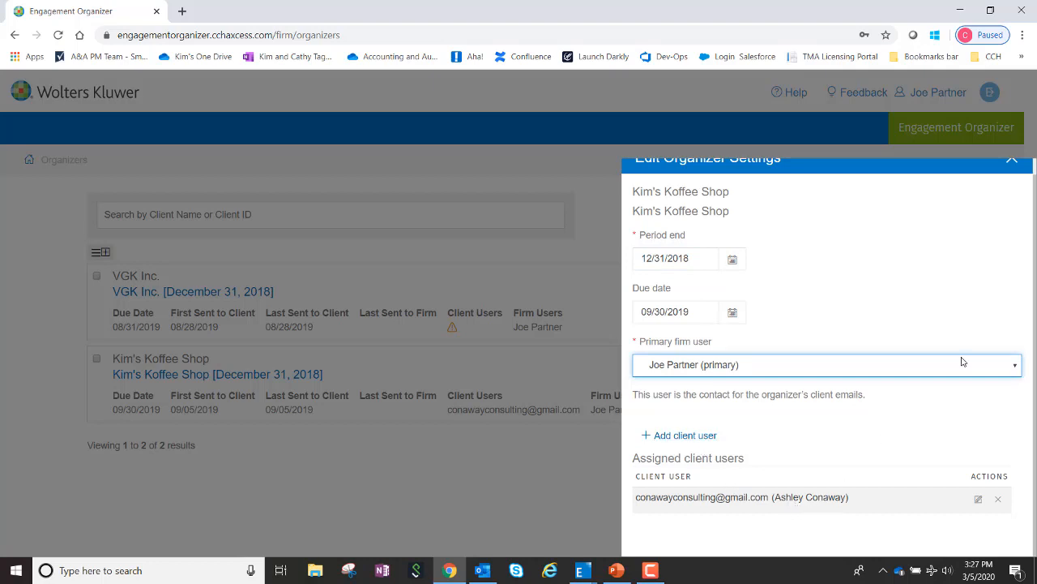
left_click(1012, 158)
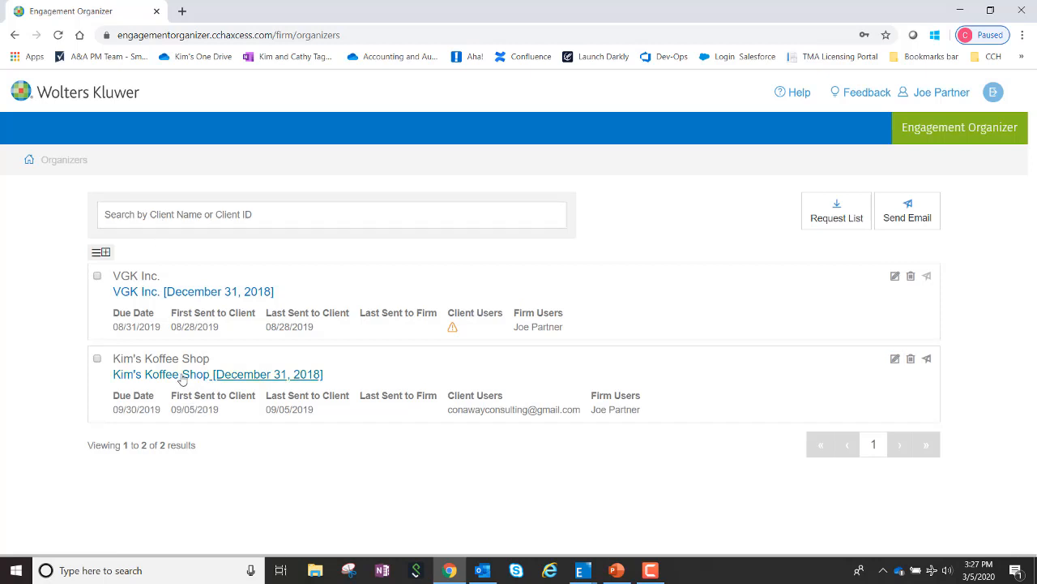
- Send the Kim's Koffee Shop organizer to the client and show its attachments with Test.xlsx
left_click(217, 372)
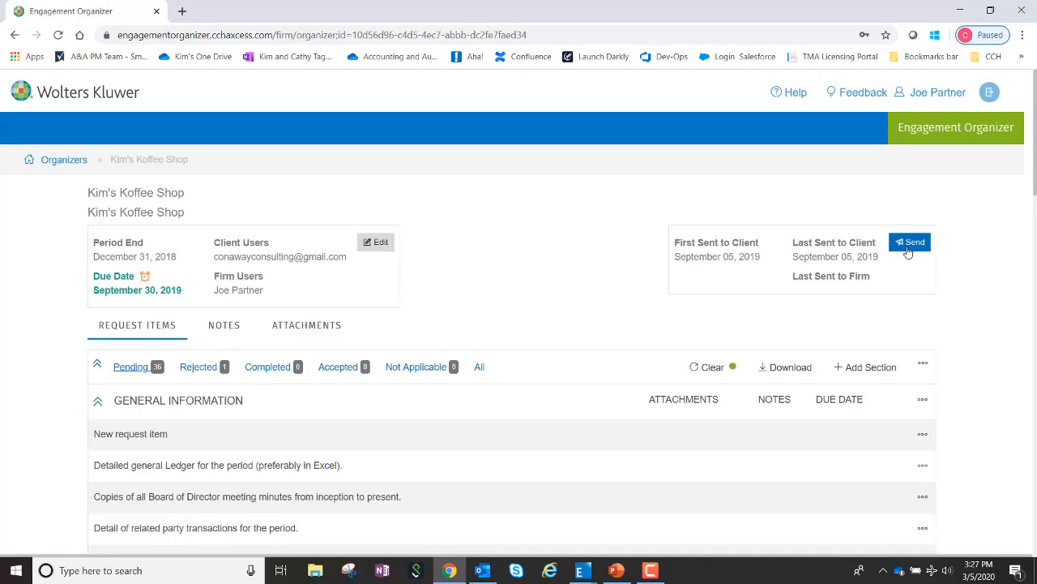
left_click(909, 241)
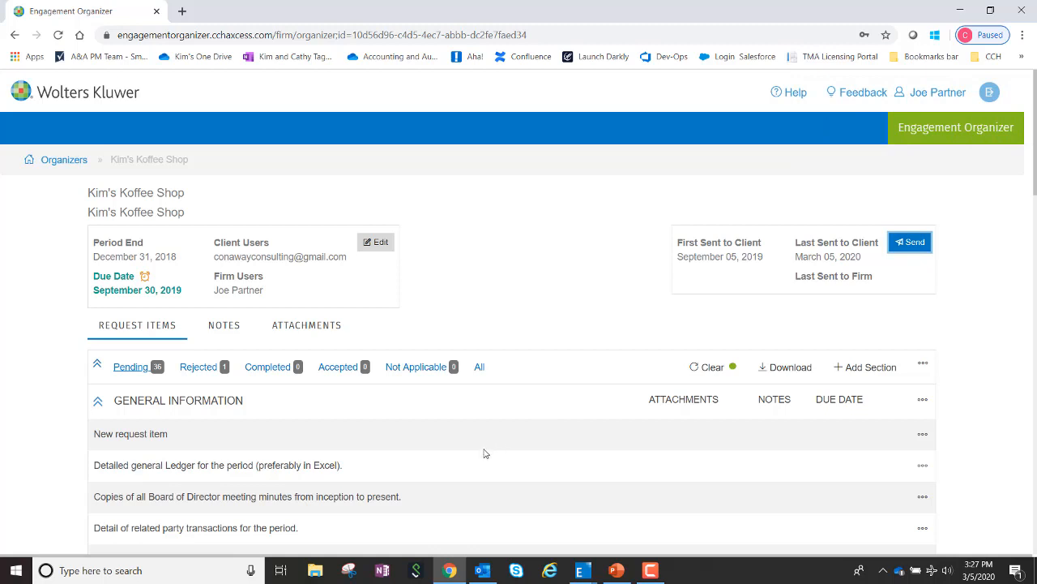
scroll("down", 3)
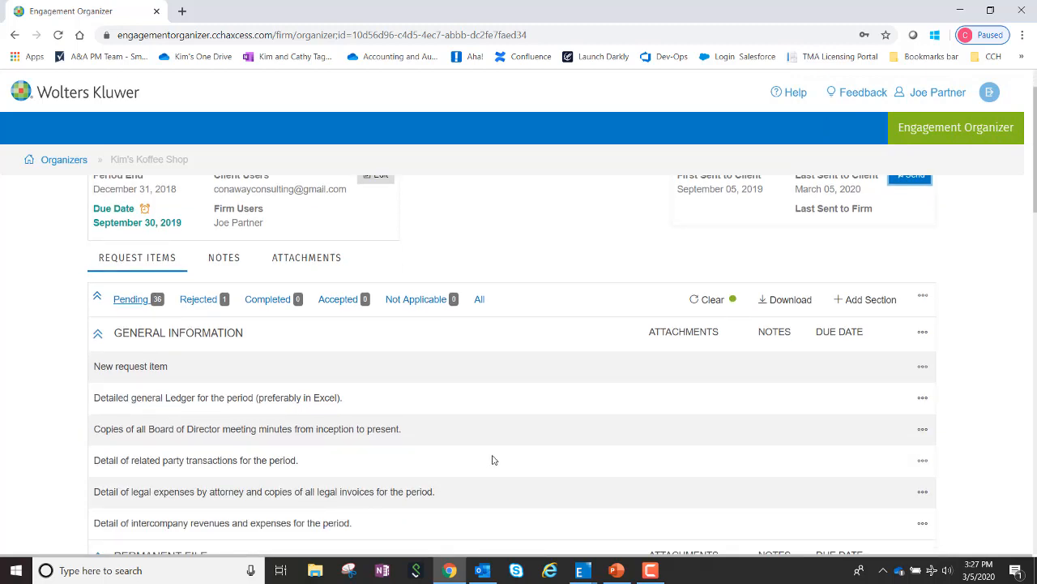
mouse_move(139, 311)
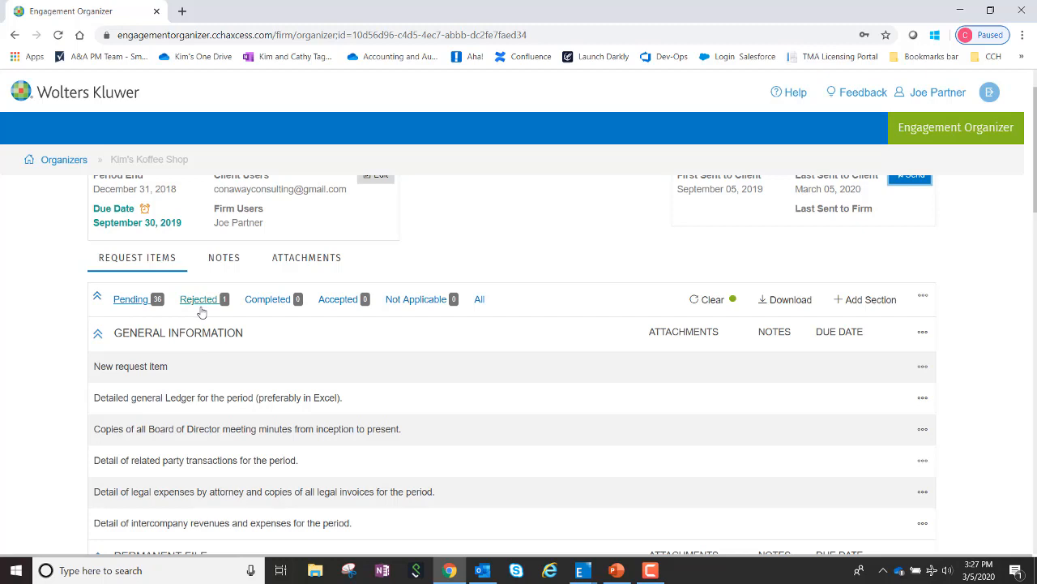
left_click(307, 256)
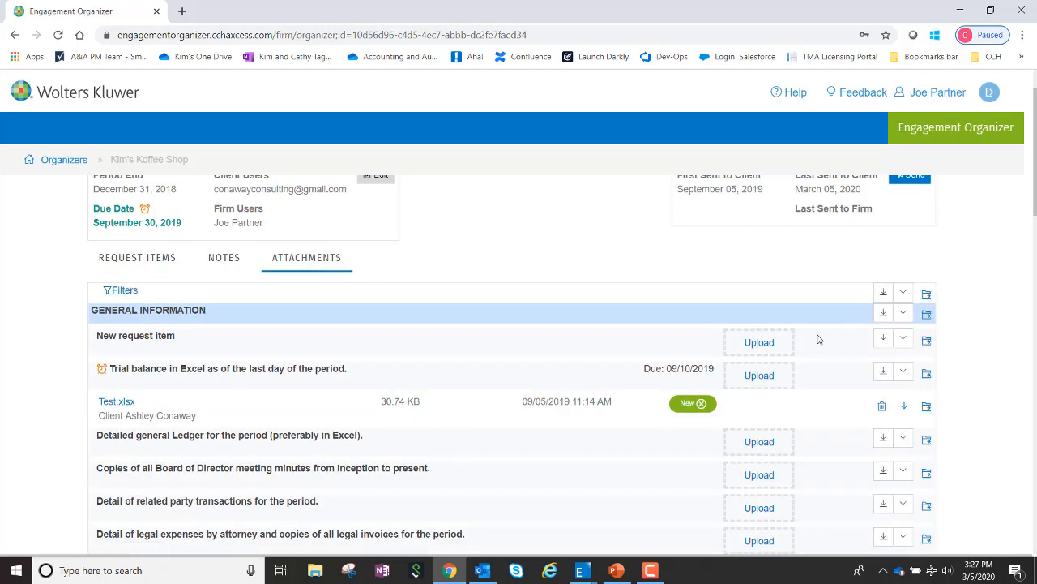
mouse_move(927, 339)
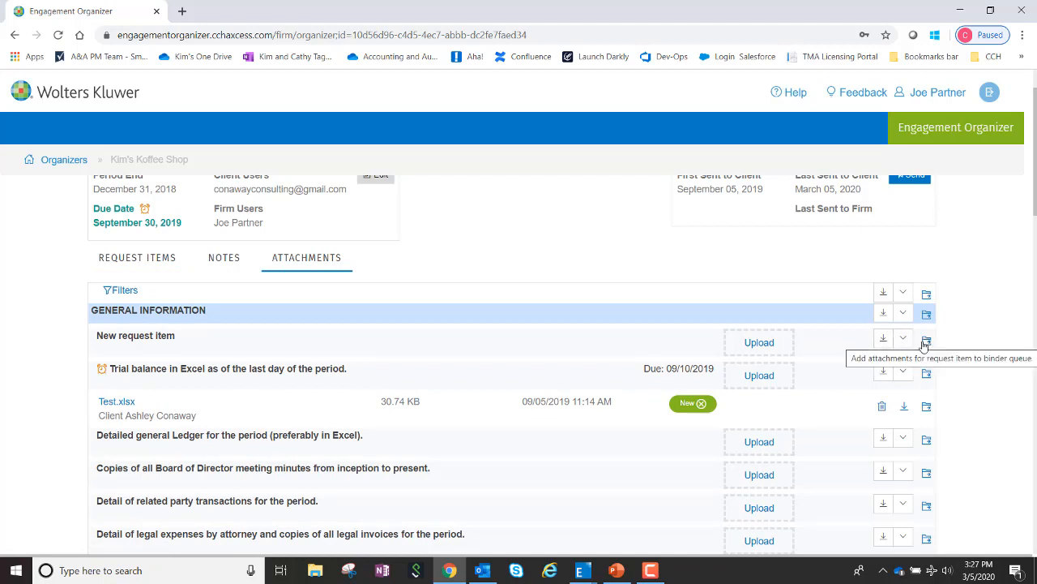